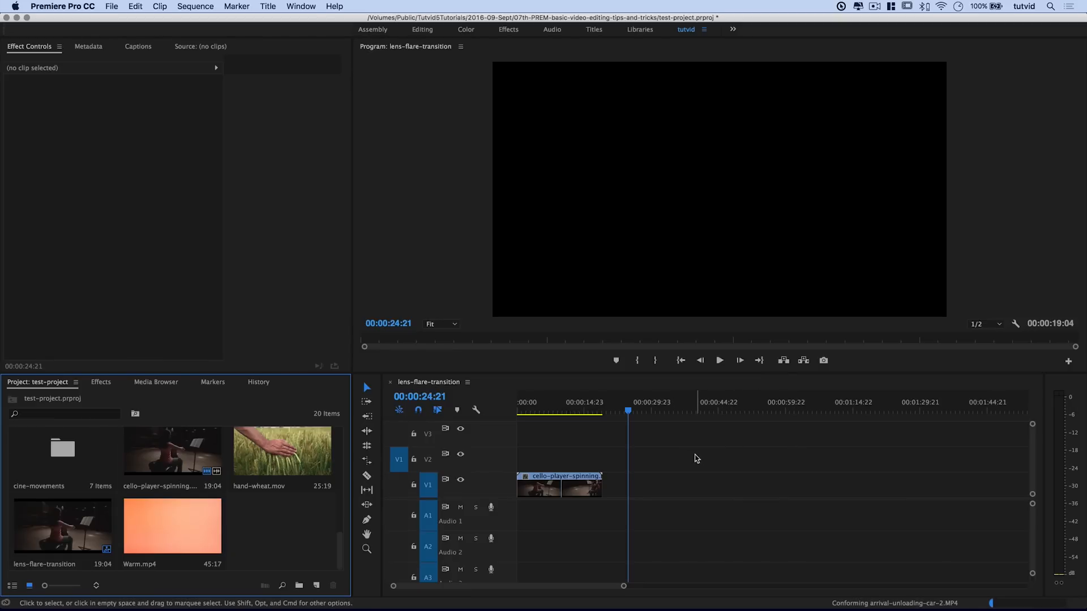
Place hand-wheat.mov on V1 right after cello-player-spinning.mov and preview the cut
click(560, 484)
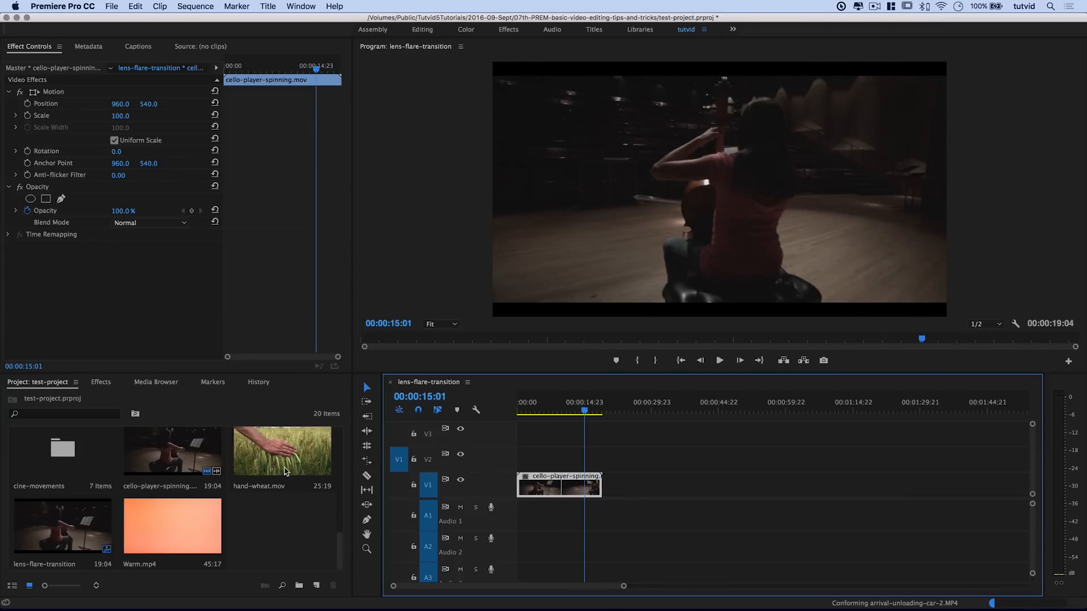
drag(281, 451, 676, 485)
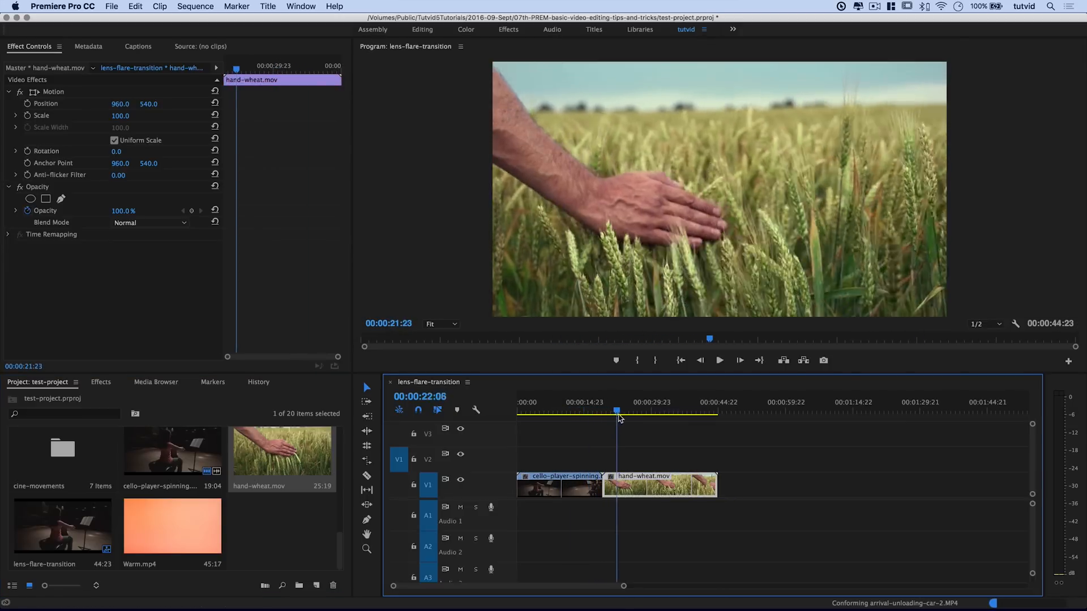
click(597, 411)
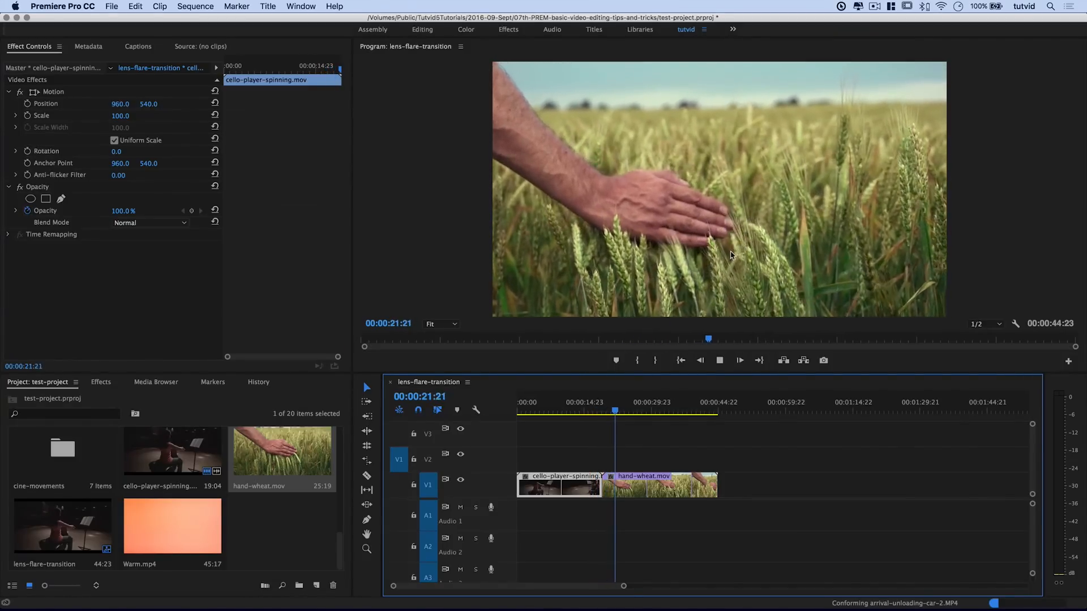
click(621, 412)
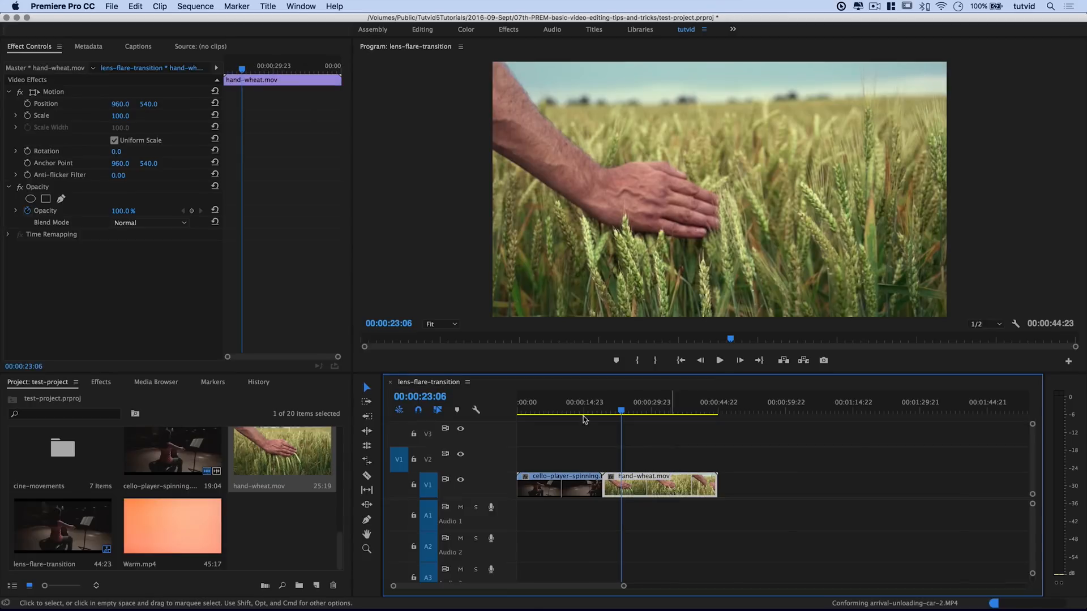
mouse_move(367, 462)
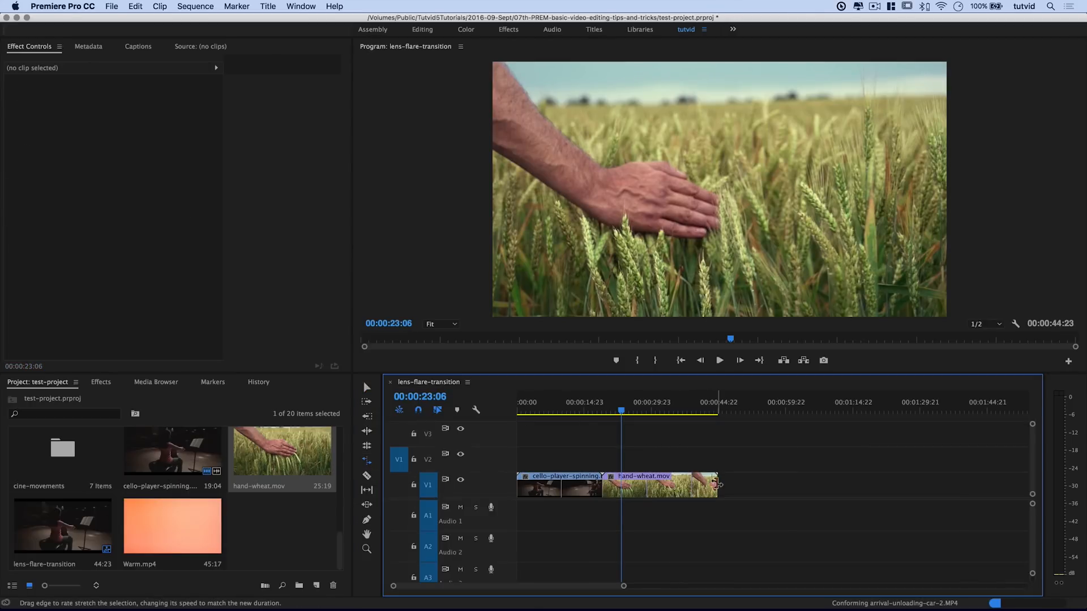
Rate-stretch the end of hand-wheat.mov leftward so the sequence ends at 00:00:34:17
drag(720, 483, 699, 484)
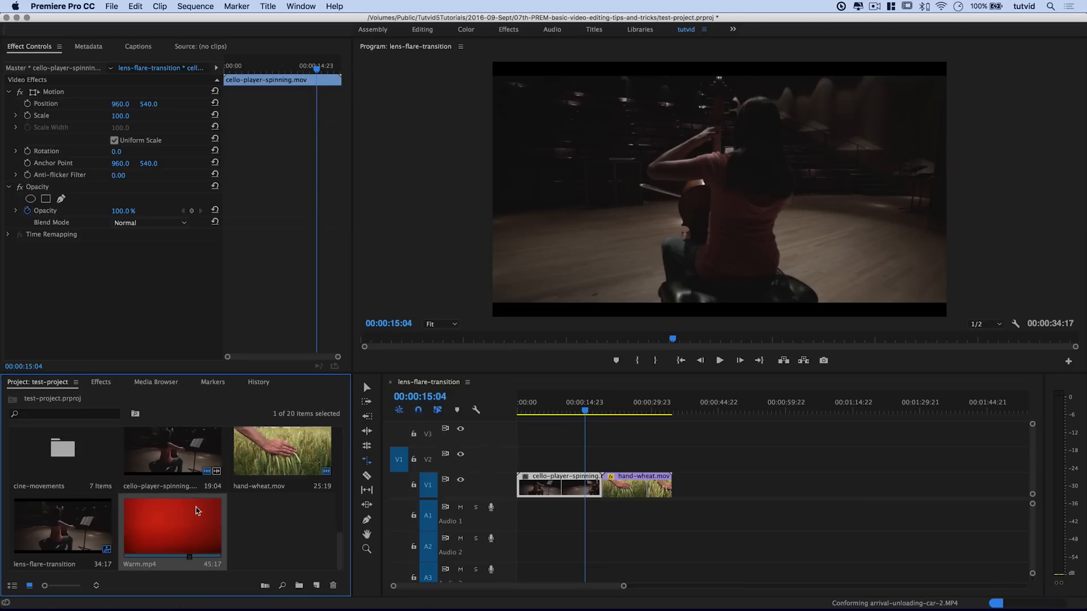
Switch to Finder and scroll the _VIDEO_CLIPS_FOR_TUTS list to the transition clips
key(cmd+tab)
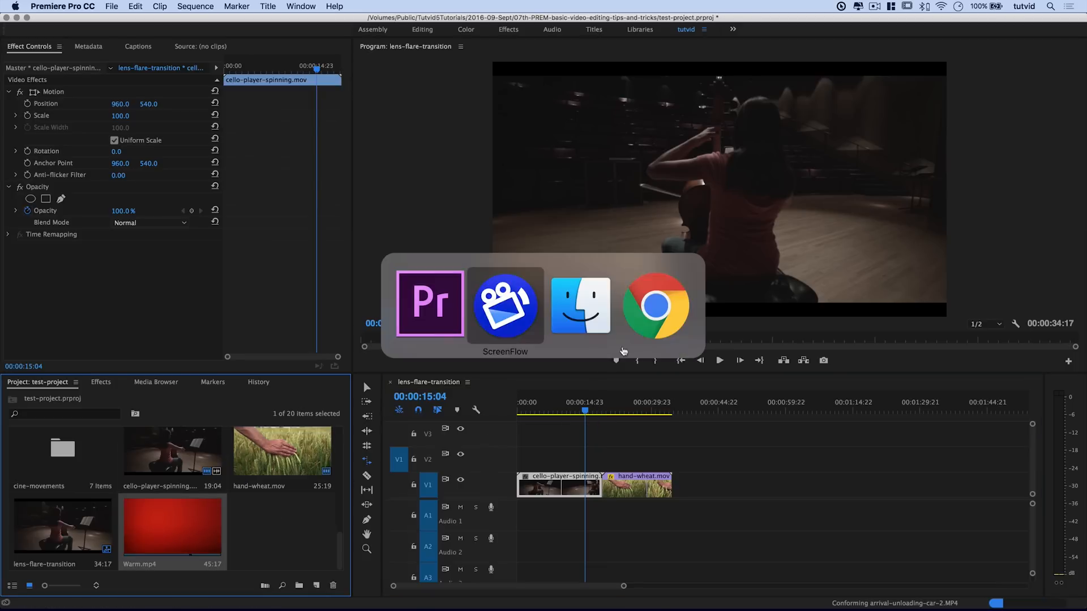
click(580, 304)
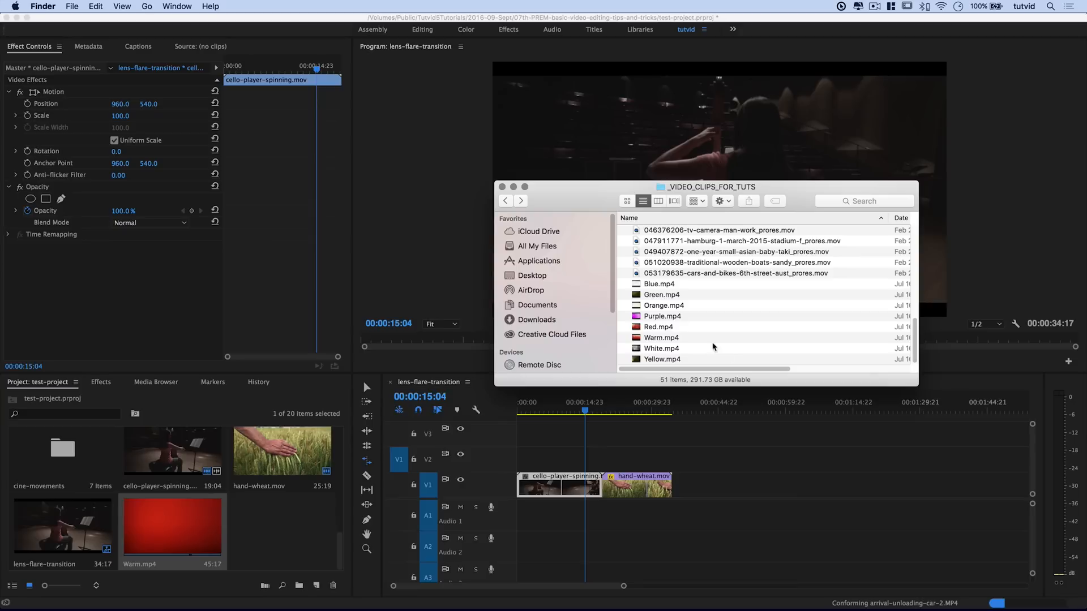
mouse_move(664, 316)
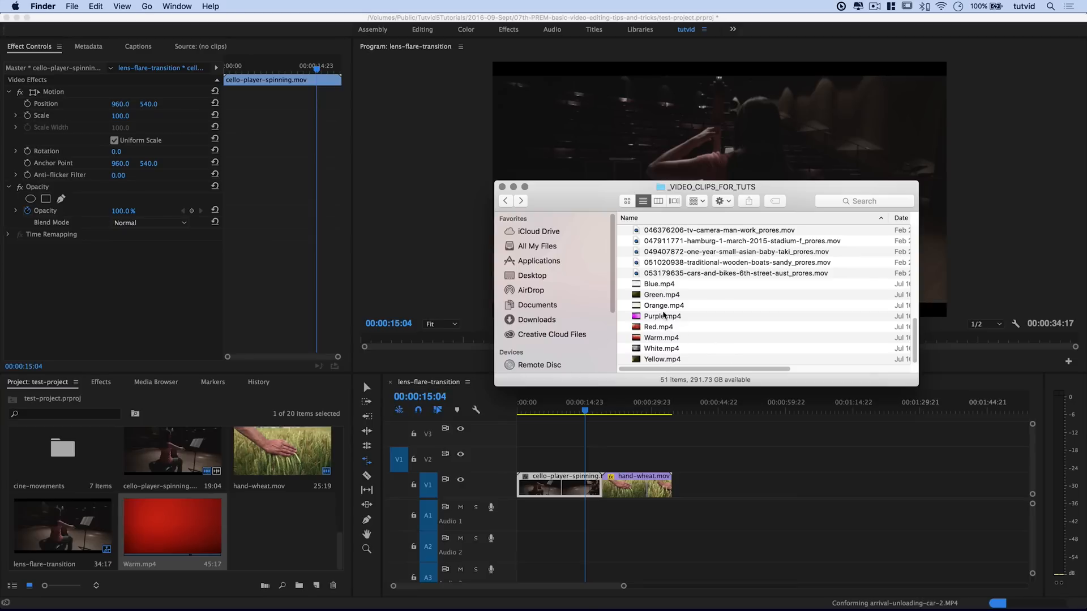
scroll(down, 3)
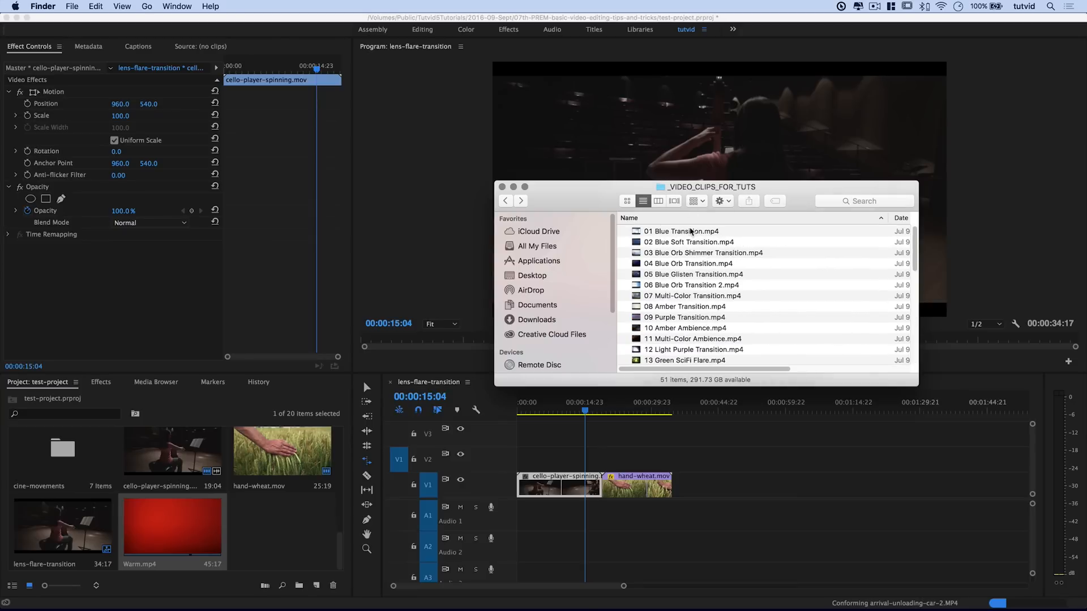
mouse_move(691, 321)
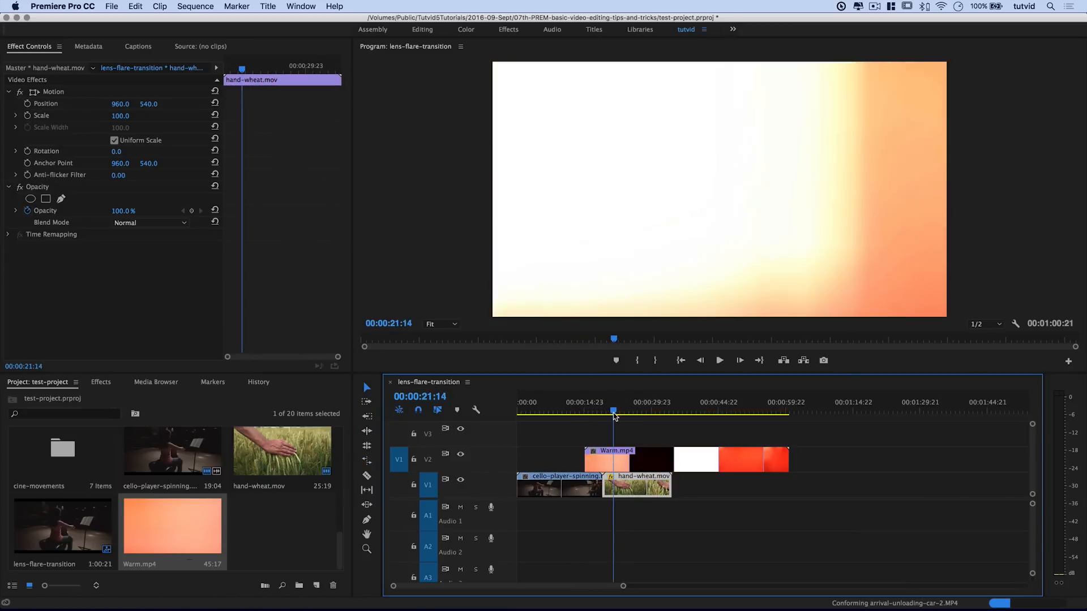
Scrub through the Warm flare over the cut to find where it goes dark
drag(614, 412, 623, 412)
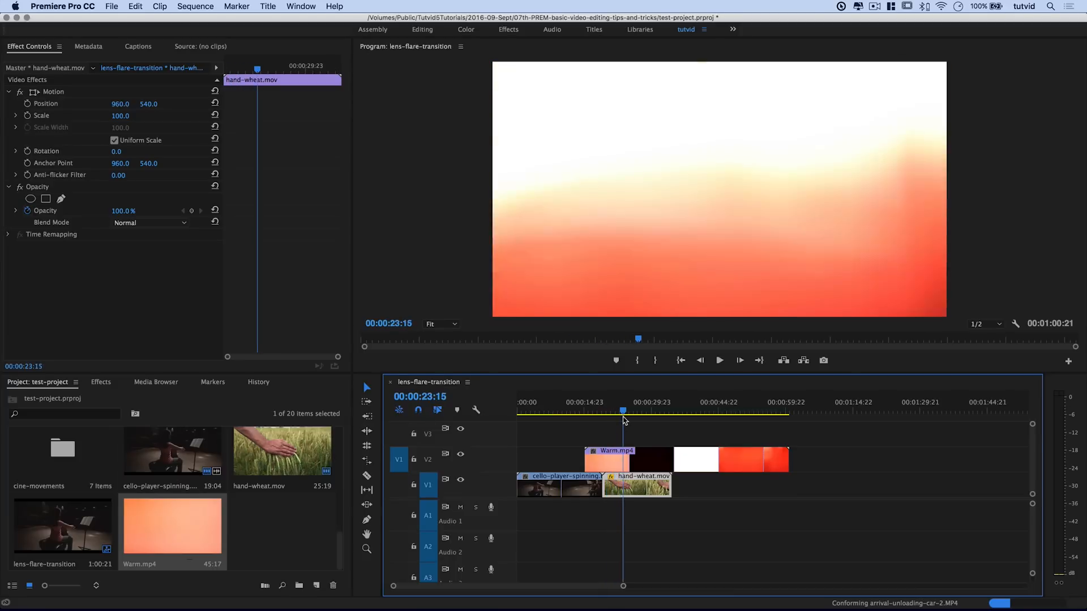
drag(623, 410, 617, 409)
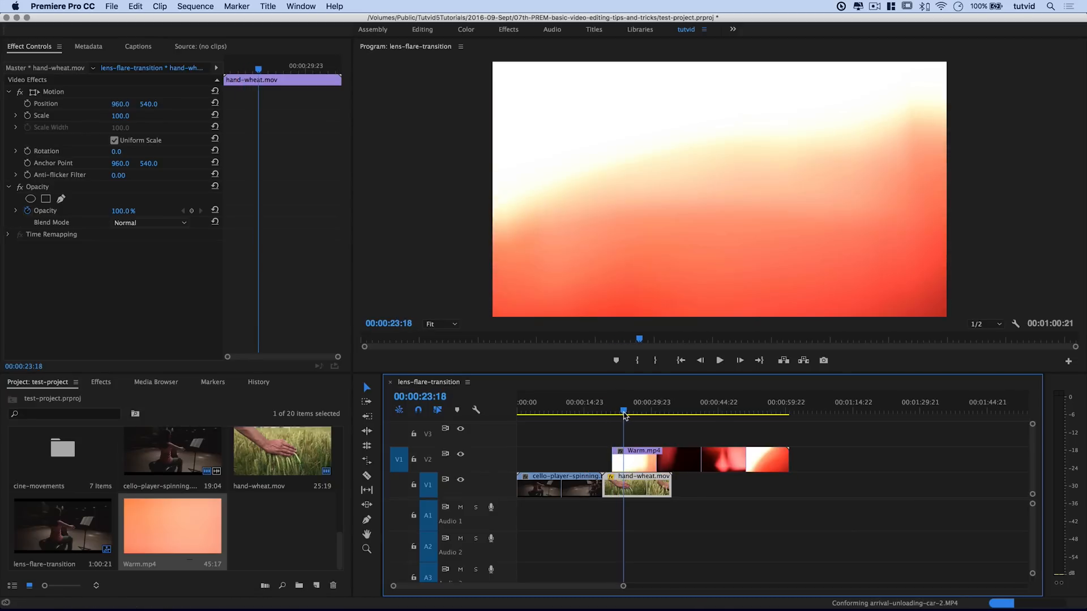
click(632, 414)
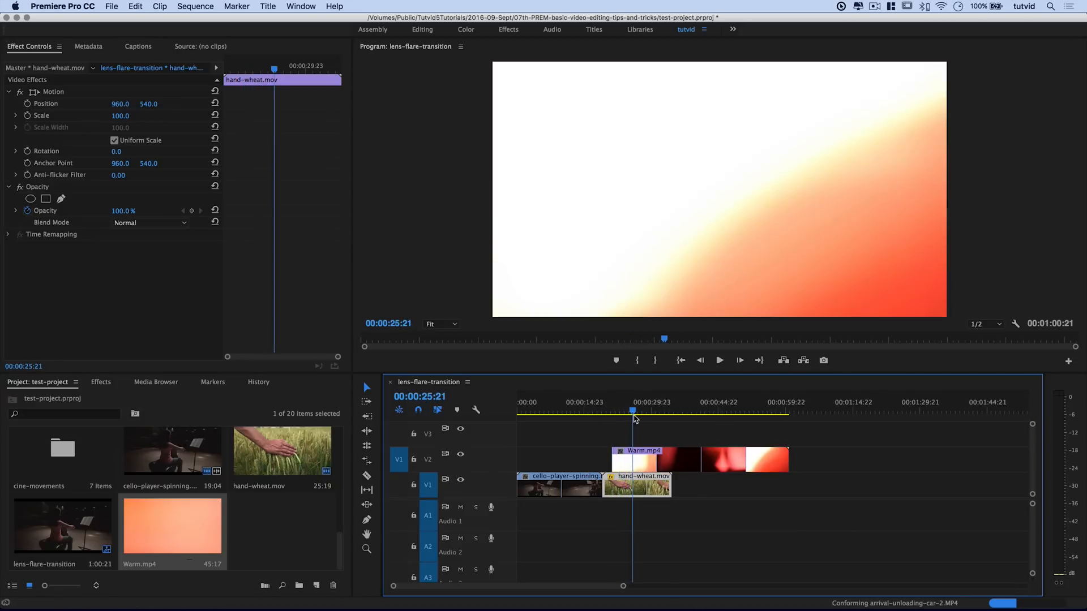
click(659, 414)
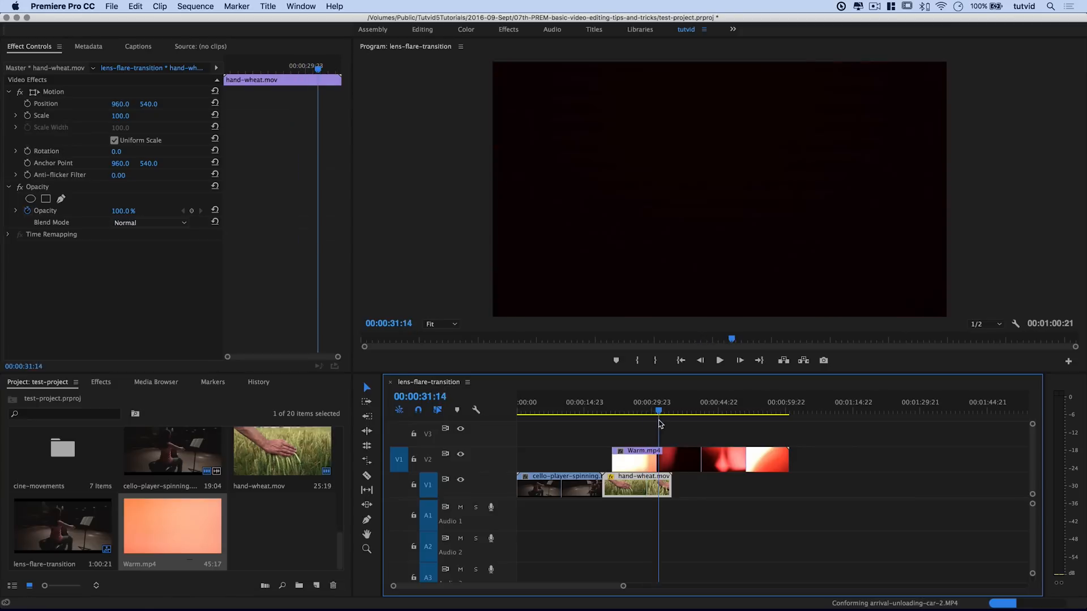
click(693, 412)
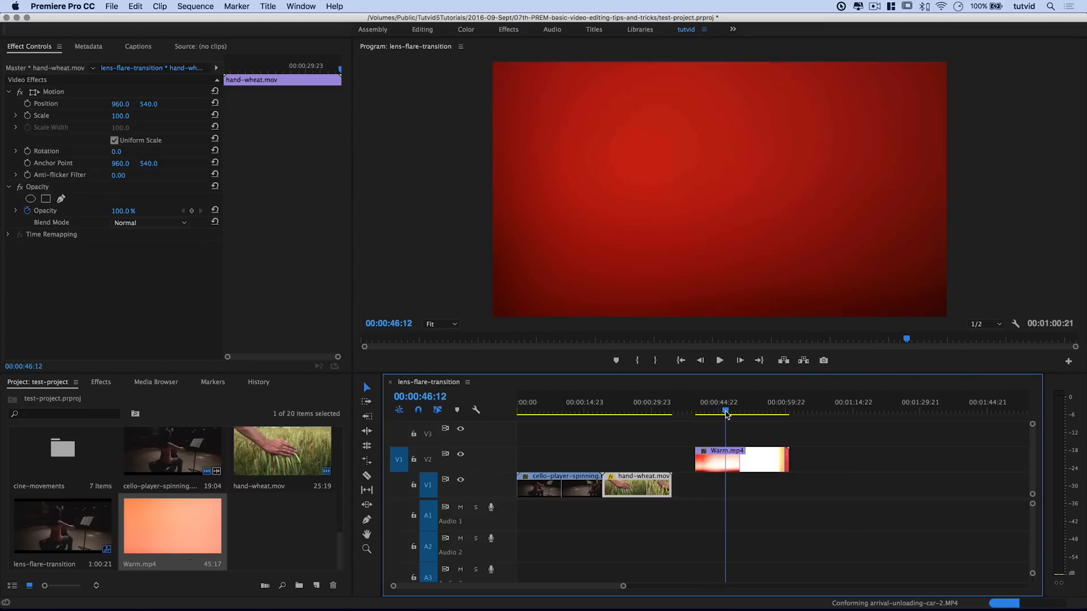
Trim the start of Warm.mp4 on V2, keeping only the bright burst near its end
drag(697, 459, 733, 459)
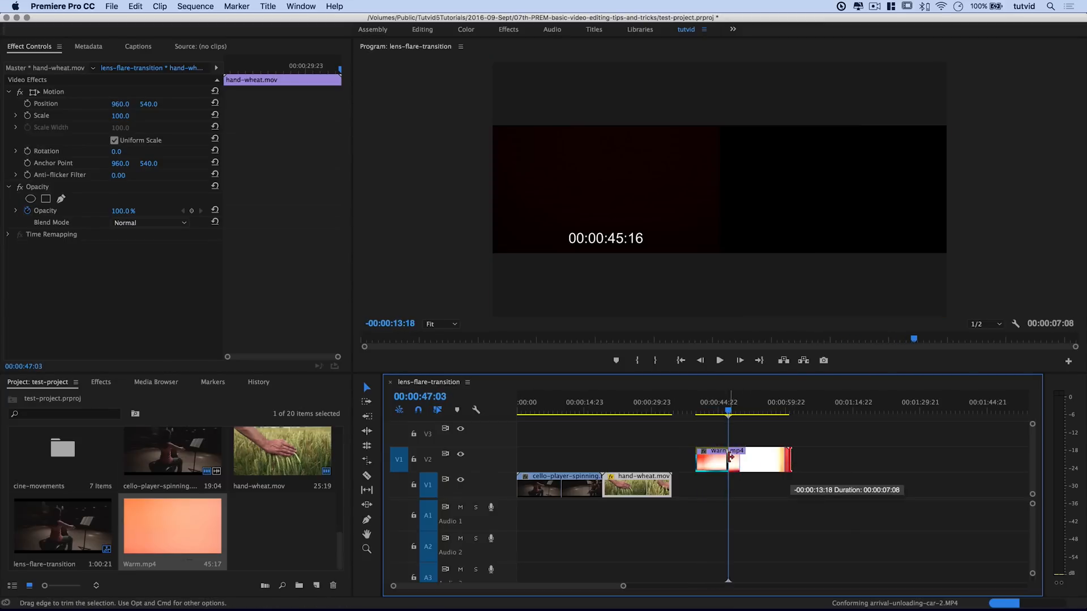
drag(741, 460, 601, 459)
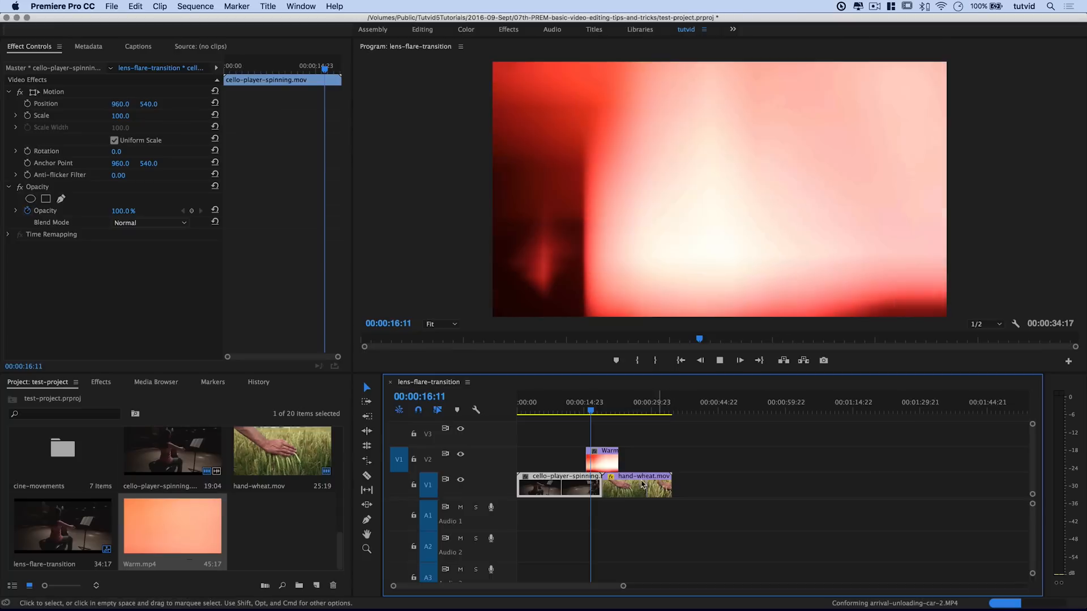
Set Warm.mp4's Opacity blend mode to Screen and preview it over the cello footage
click(601, 460)
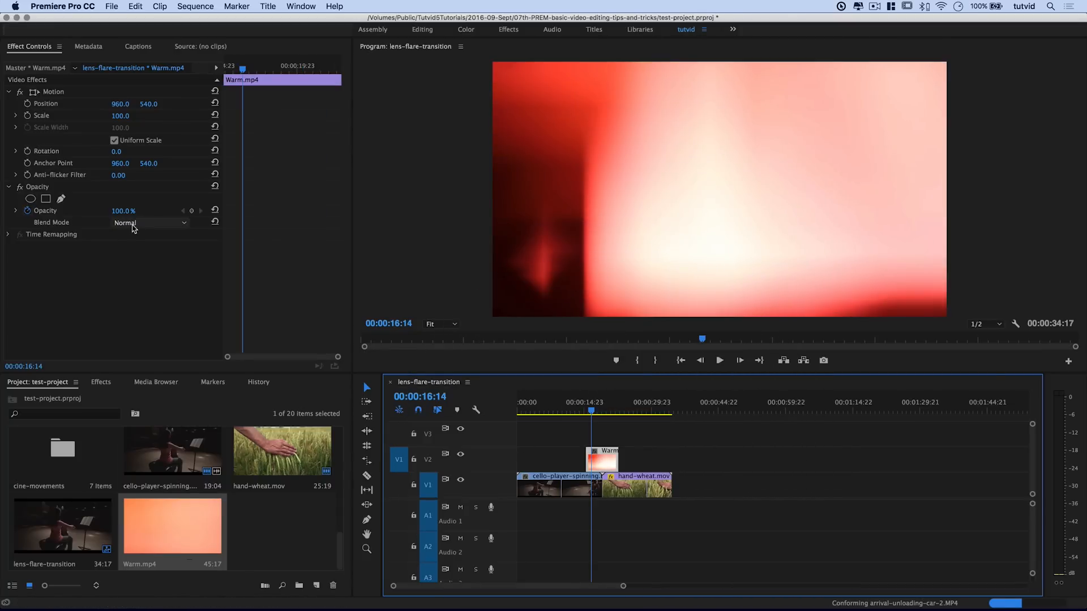
click(149, 223)
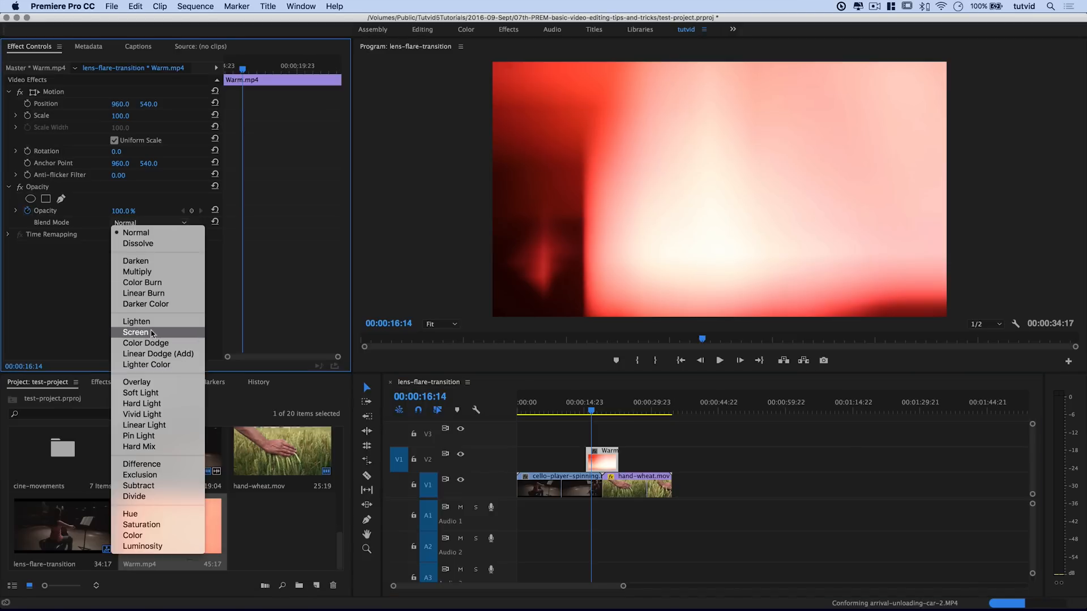
click(137, 232)
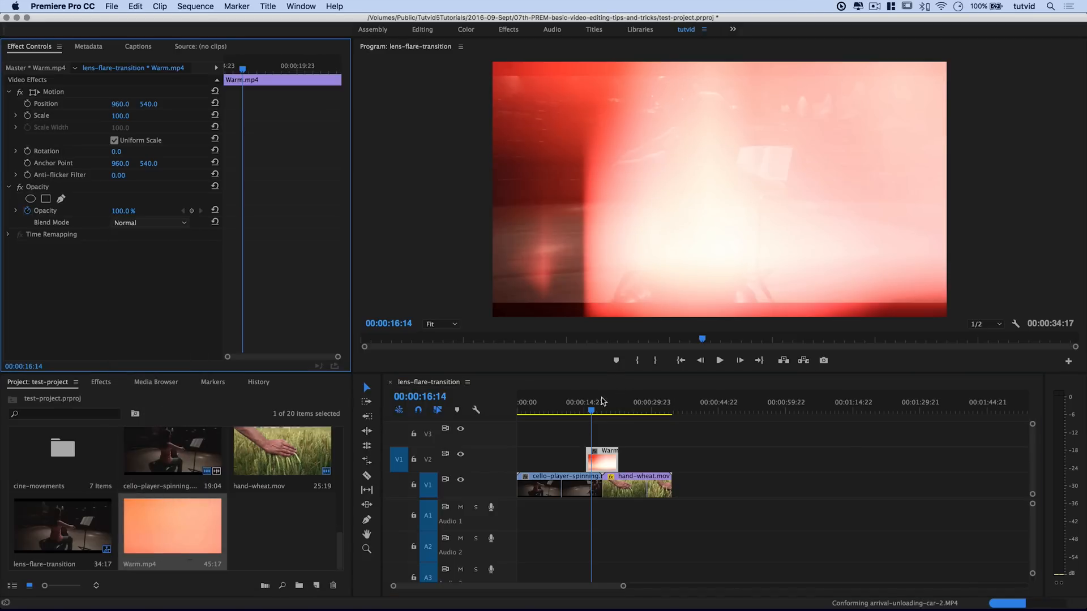
click(574, 410)
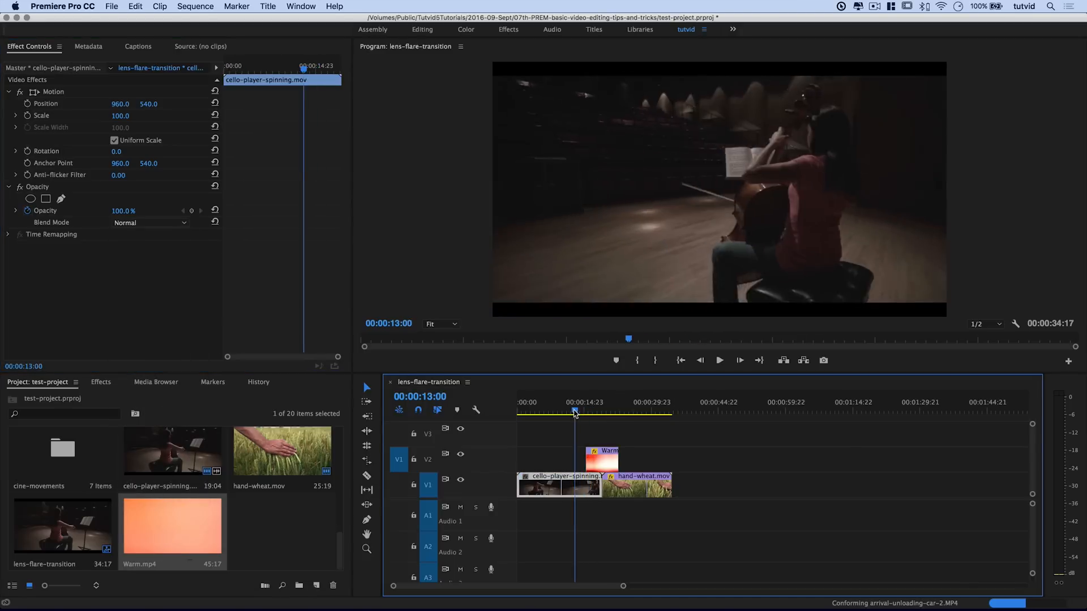
click(580, 411)
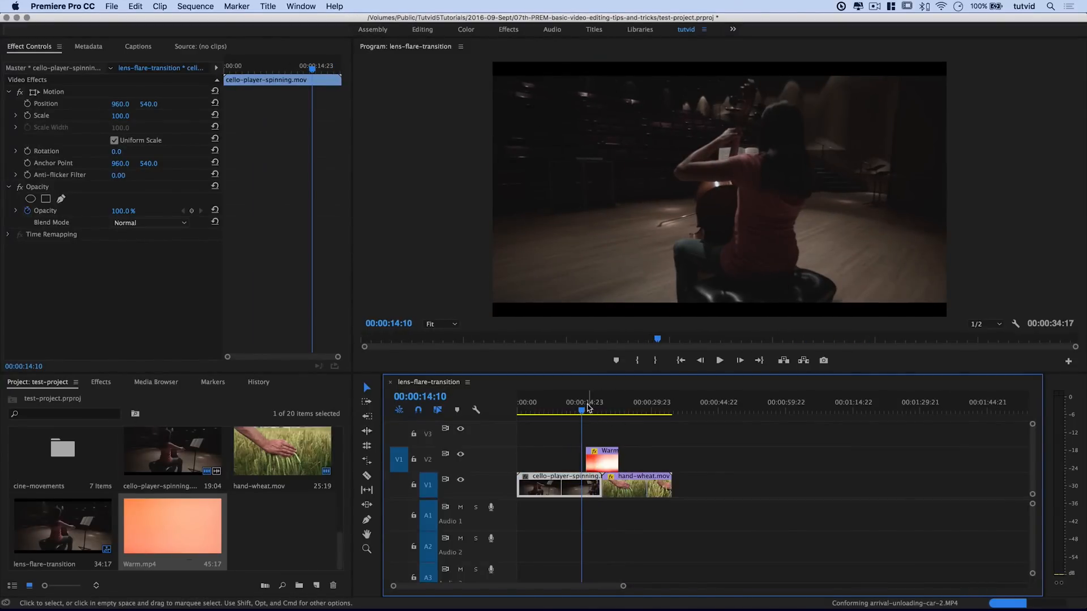
click(719, 360)
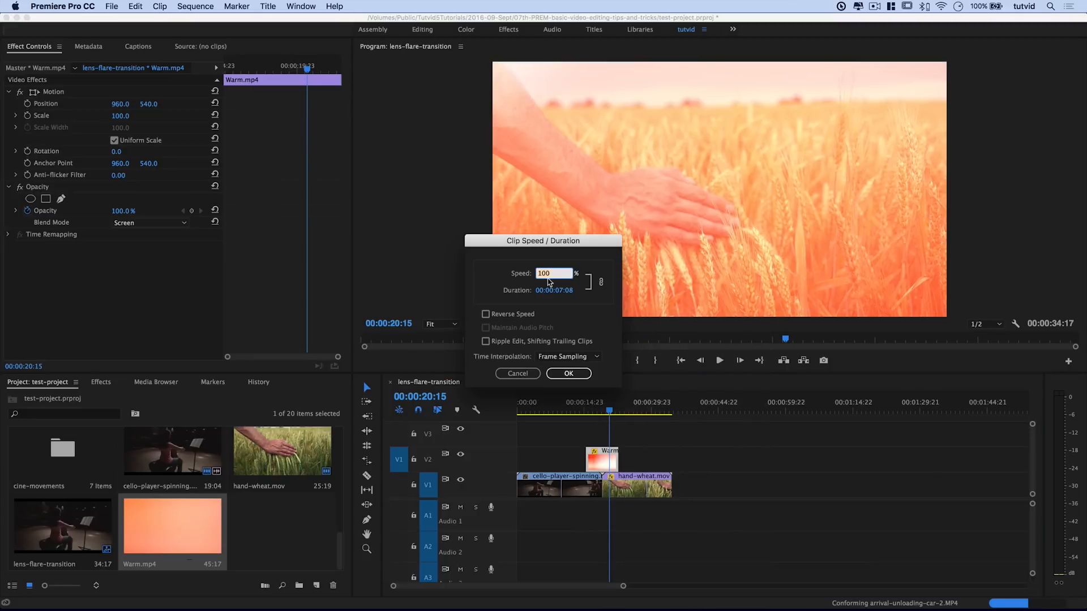
Tick Reverse Speed in Speed/Duration so Warm.mp4 plays at -100%
click(486, 314)
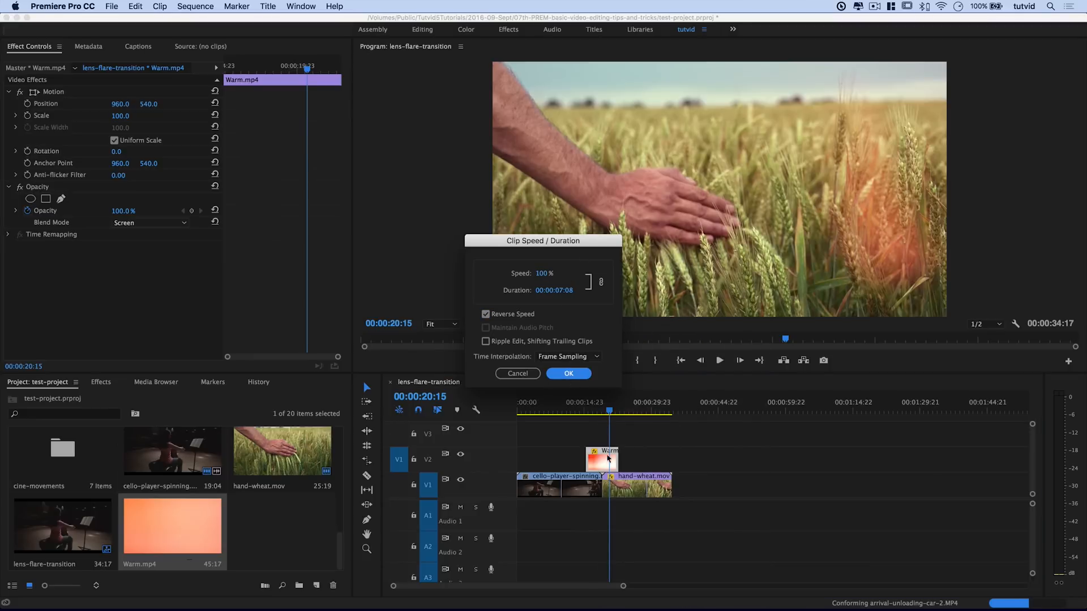
click(567, 373)
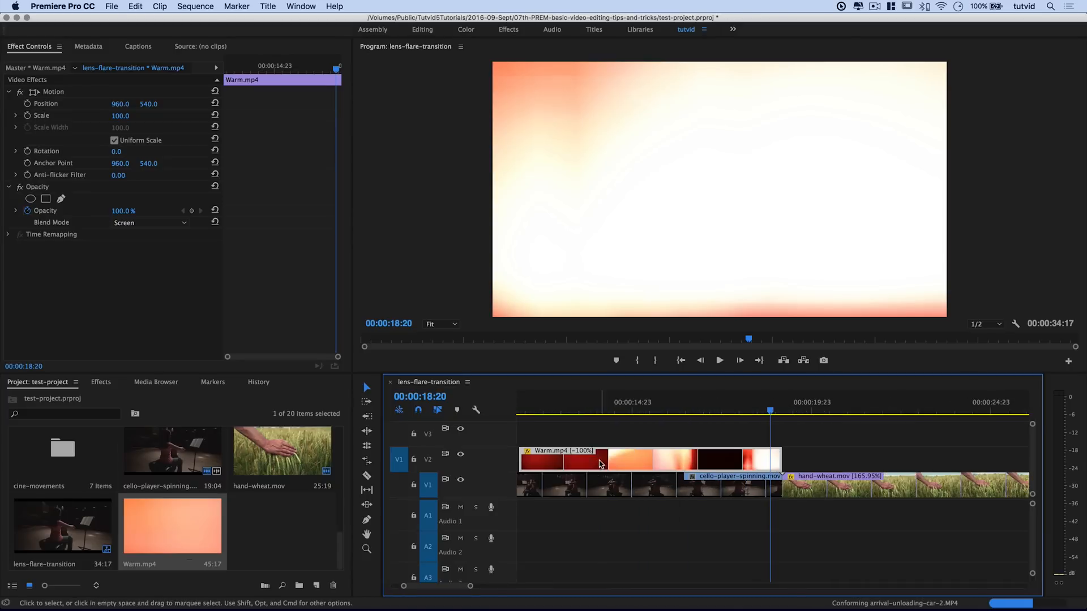
mouse_move(760, 453)
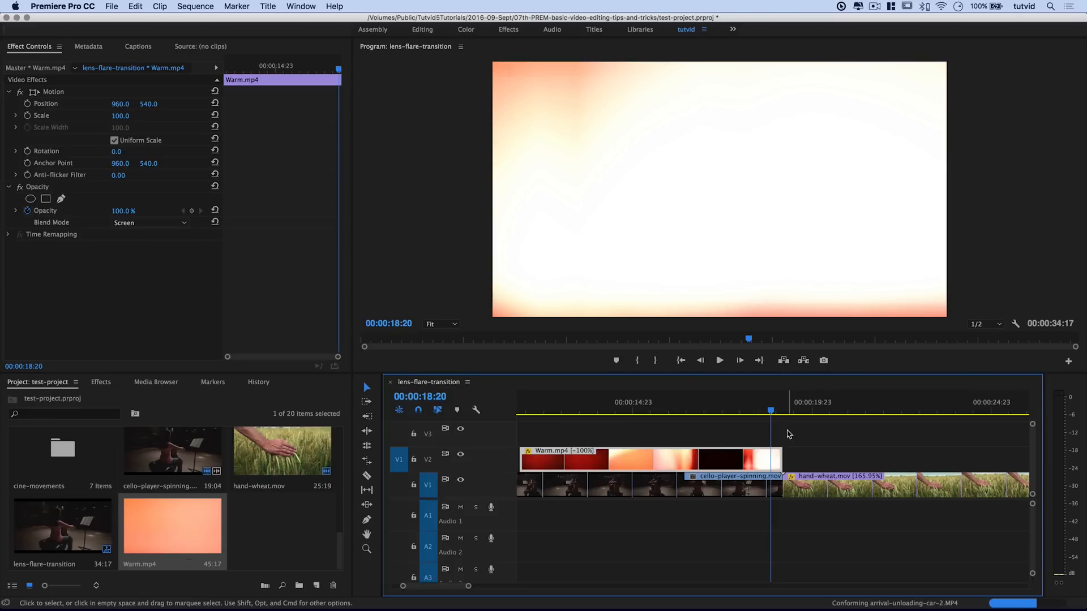
mouse_move(796, 455)
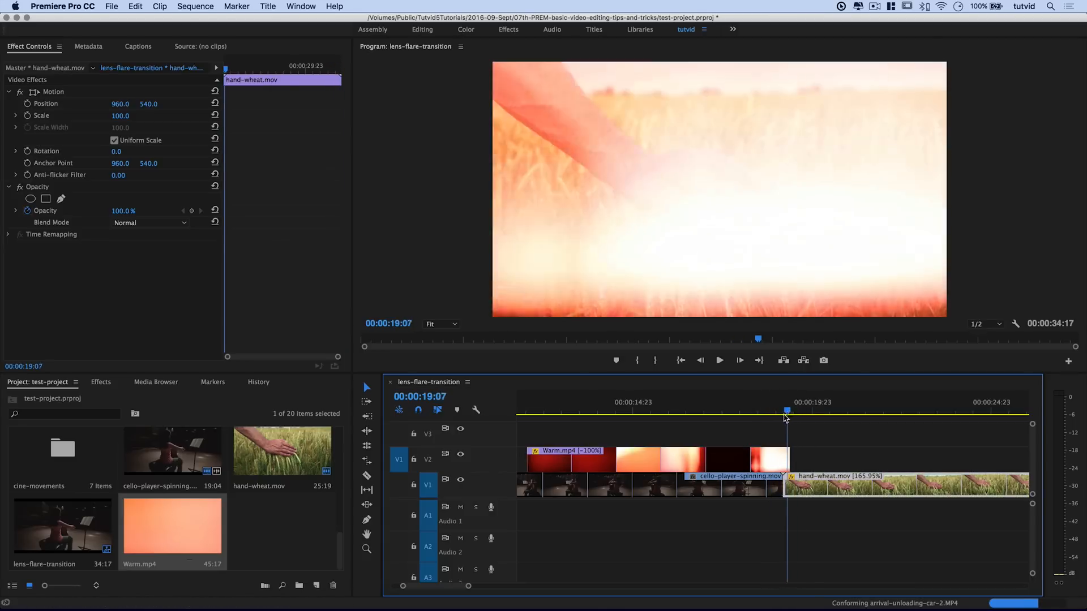
Trim the reversed Warm.mp4 to end at the cello/hand-wheat edit point and check the cut frame
click(719, 412)
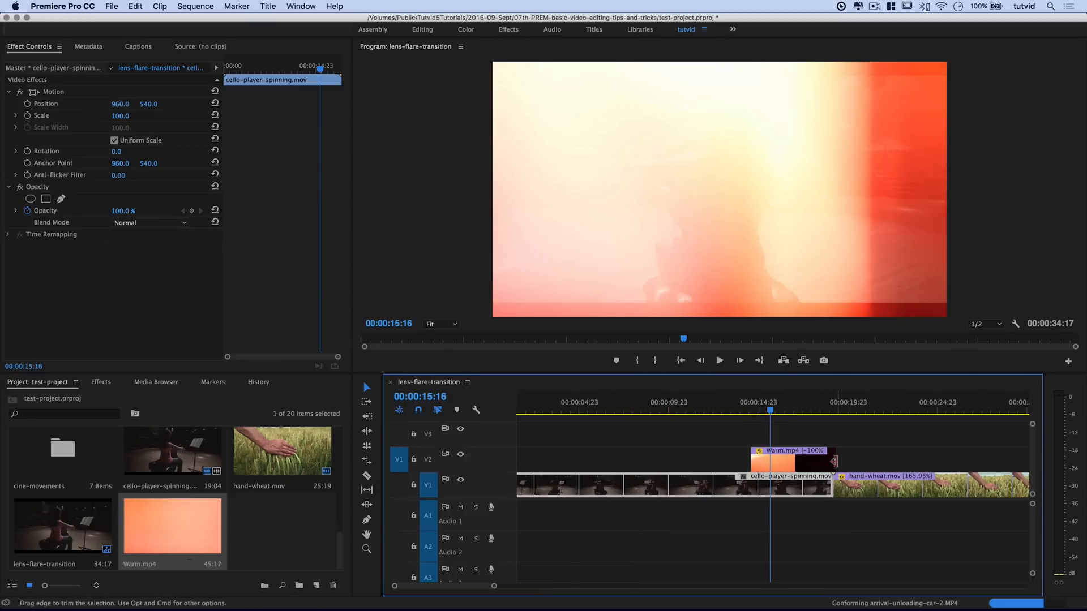
Apply a Cross Dissolve from Video Transitions > Dissolve to the start of Warm.mp4 and play it back
click(101, 381)
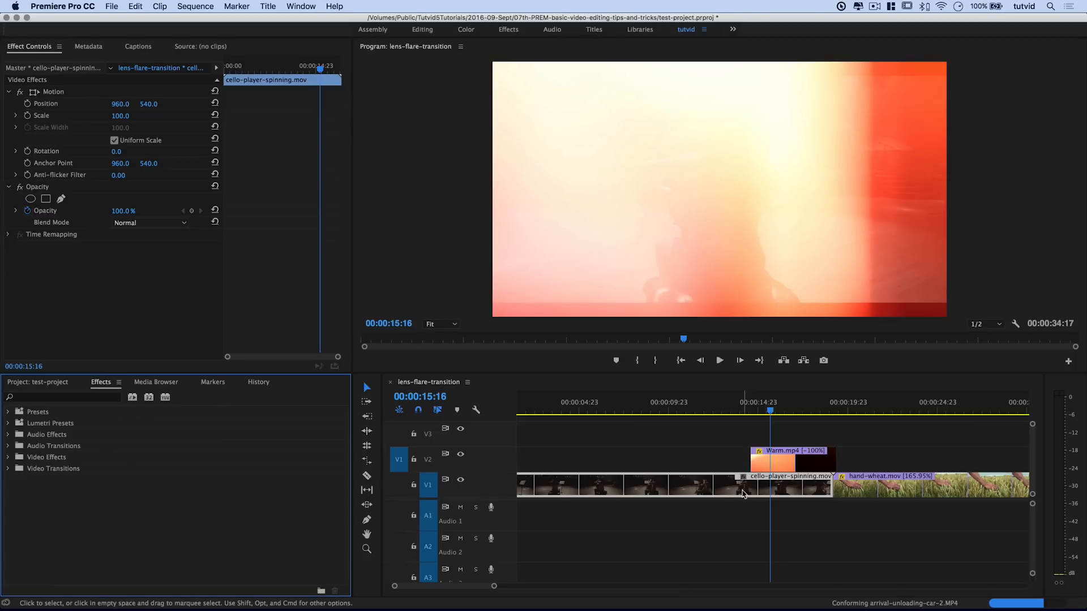
click(839, 412)
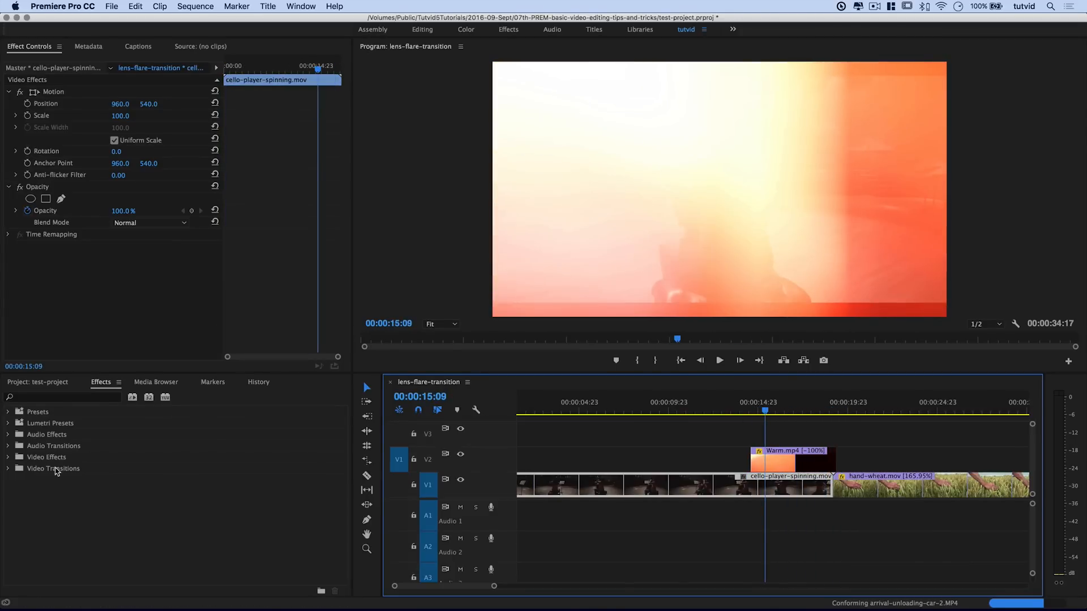
click(53, 467)
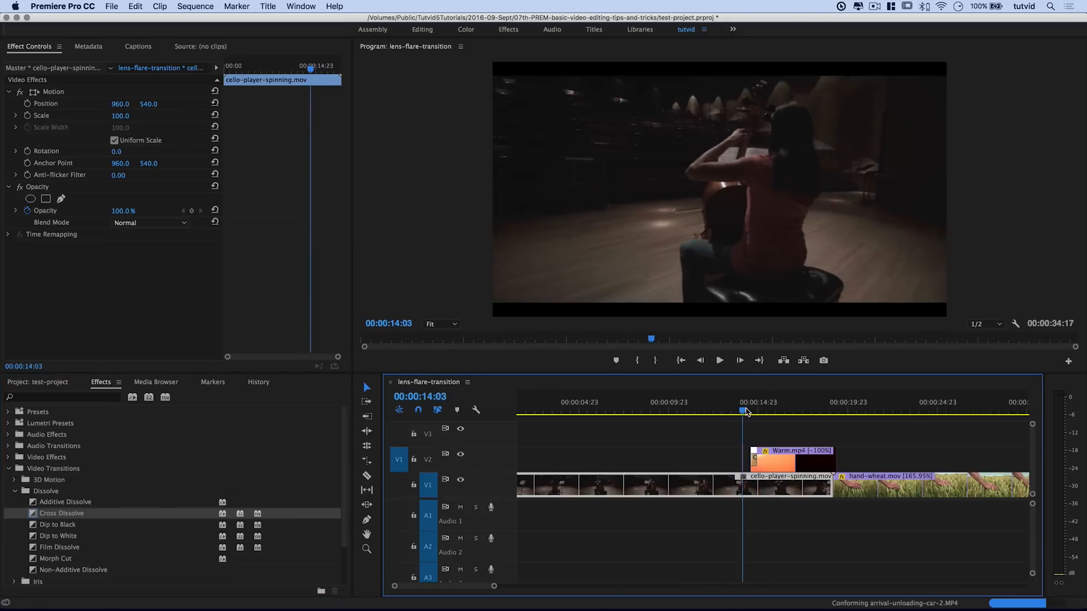
click(719, 360)
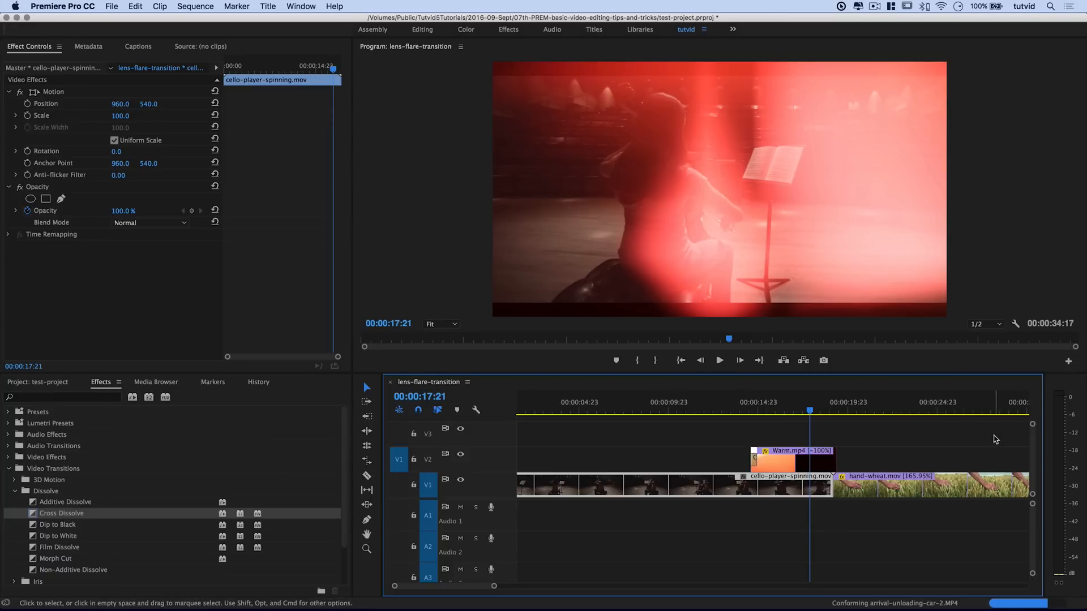
mouse_move(758, 532)
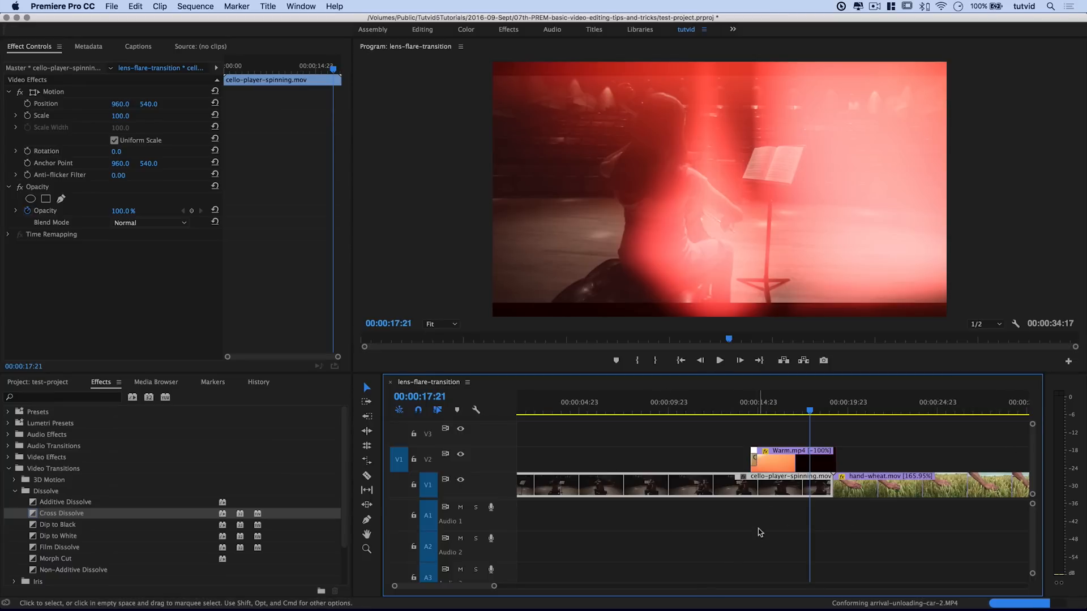